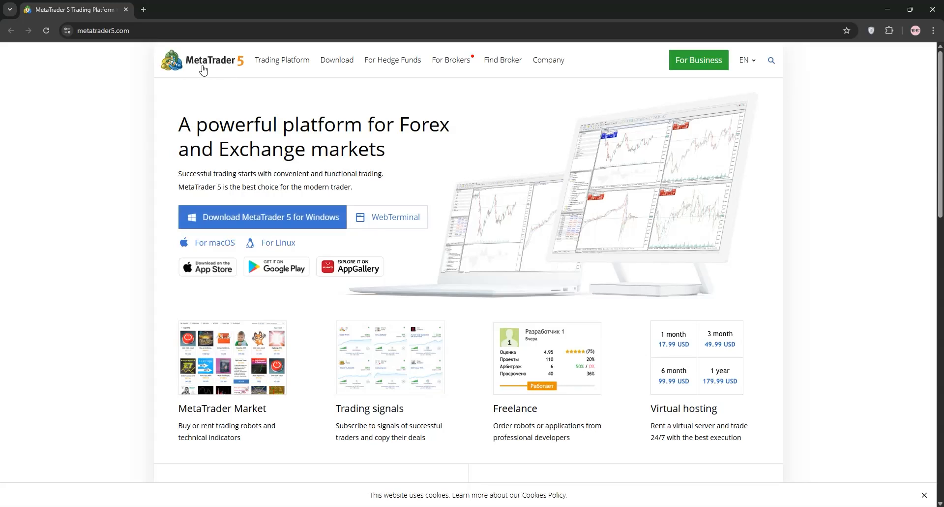
scroll("down", 3)
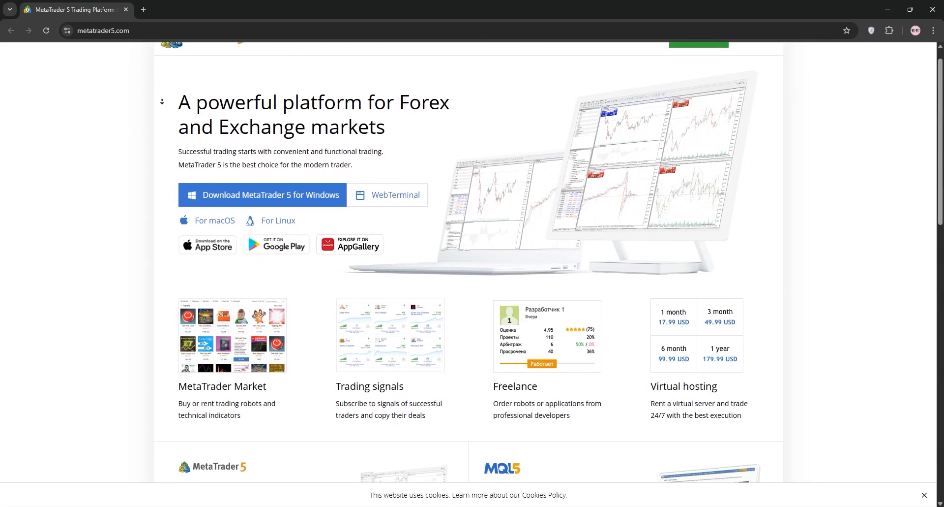
scroll("down", 3)
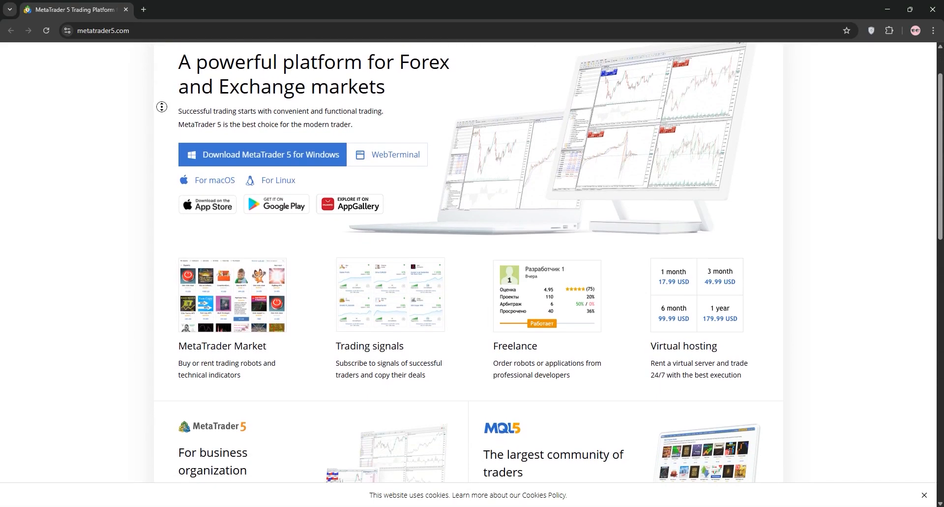
scroll("down", 3)
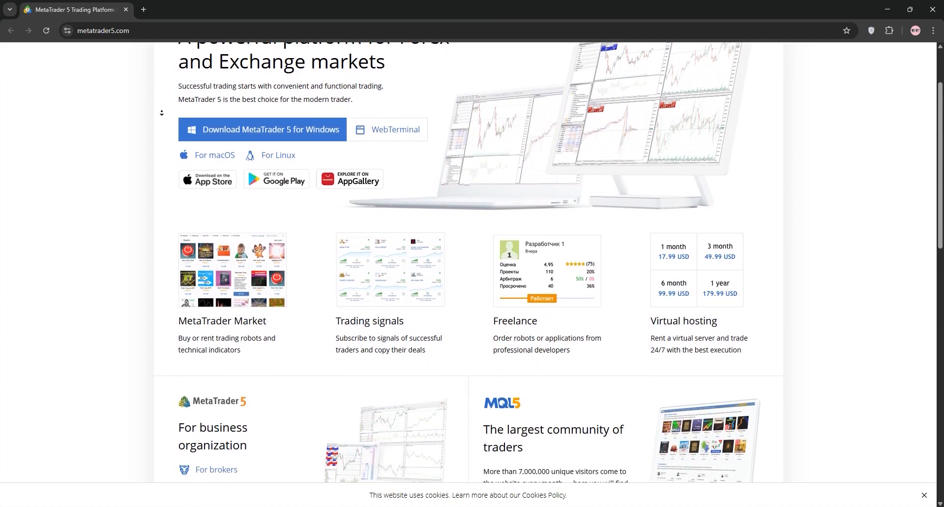
scroll("down", 3)
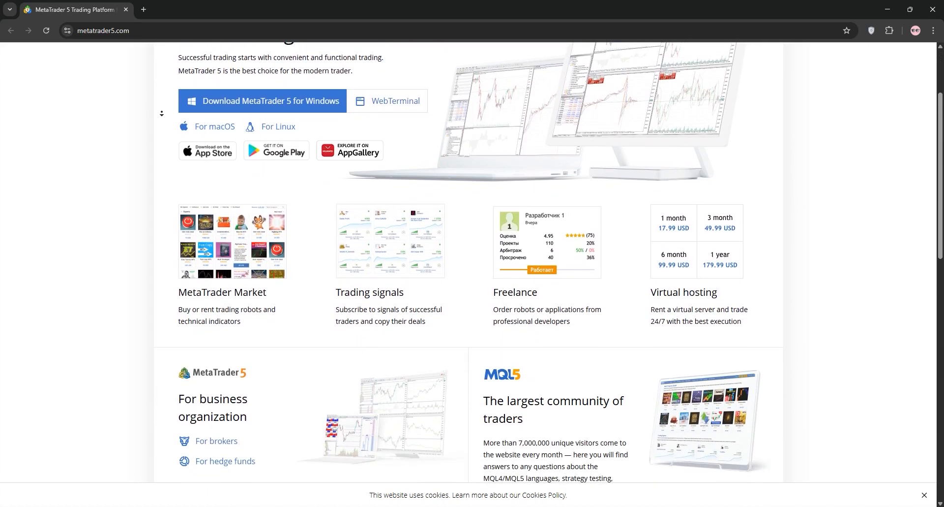
scroll("down", 3)
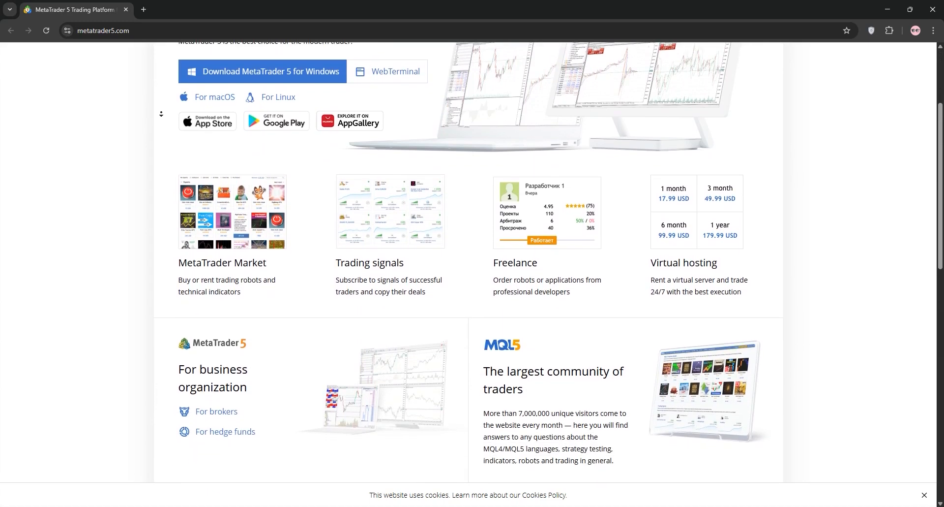
scroll("down", 3)
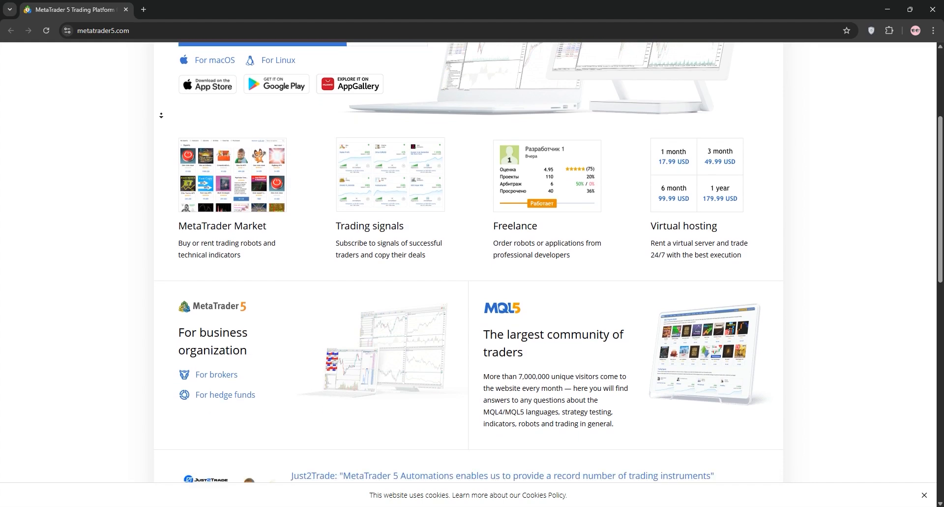
scroll("down", 3)
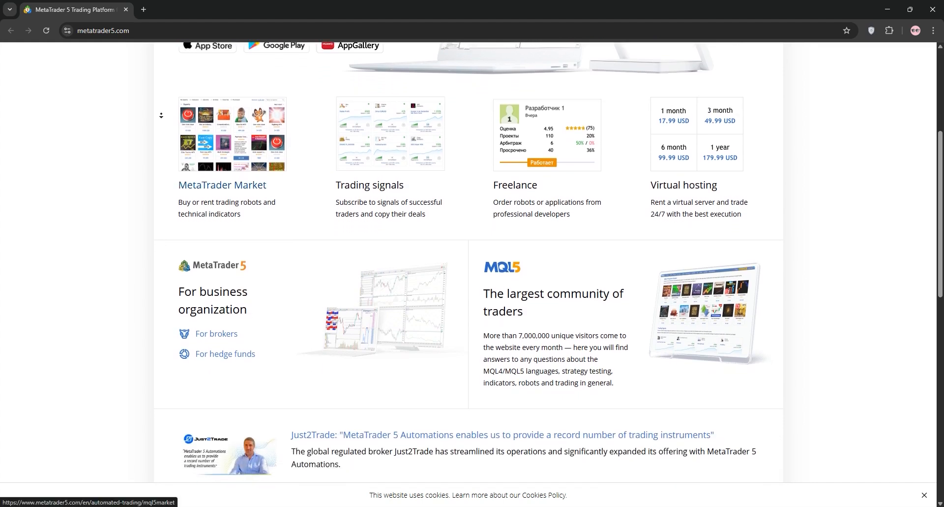
scroll("down", 3)
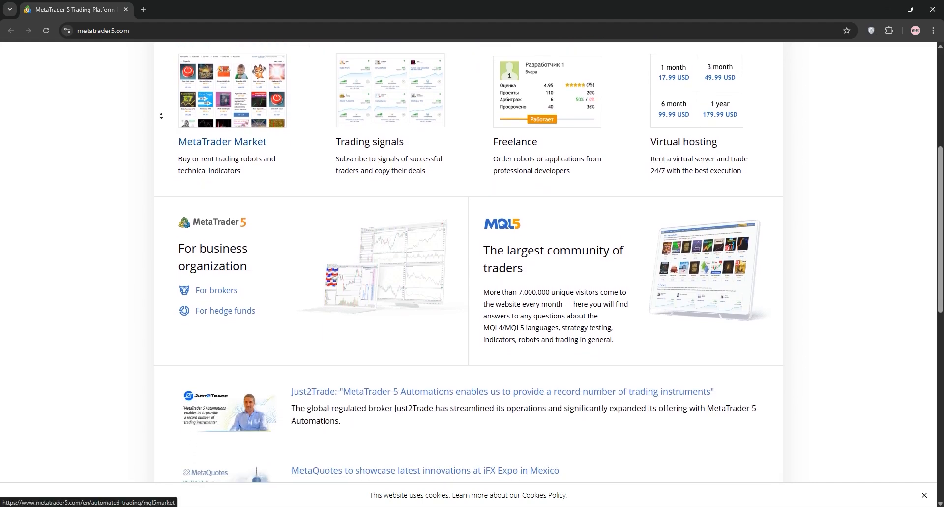
scroll("down", 3)
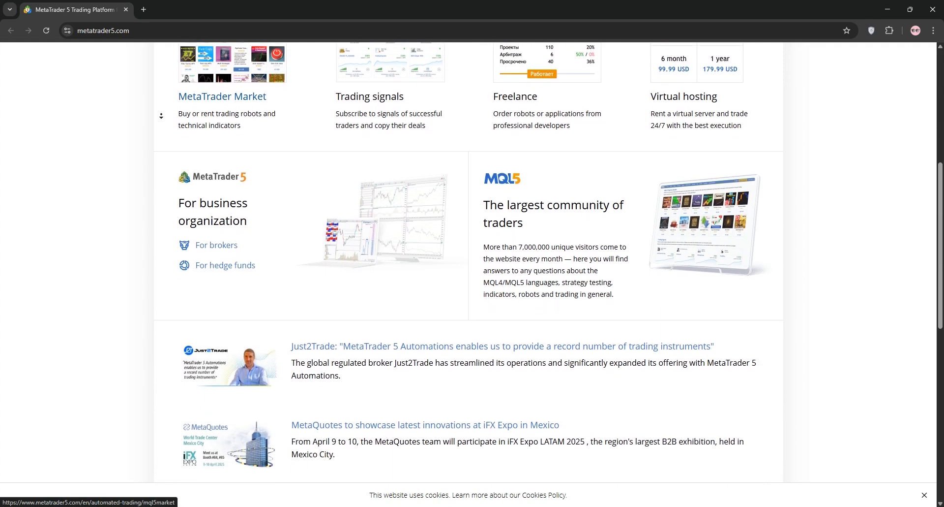
scroll("down", 3)
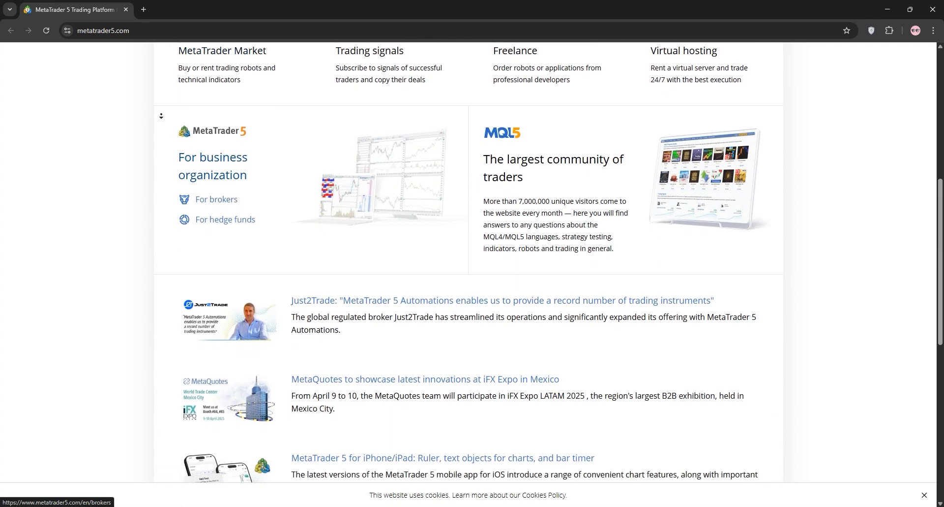
scroll("down", 3)
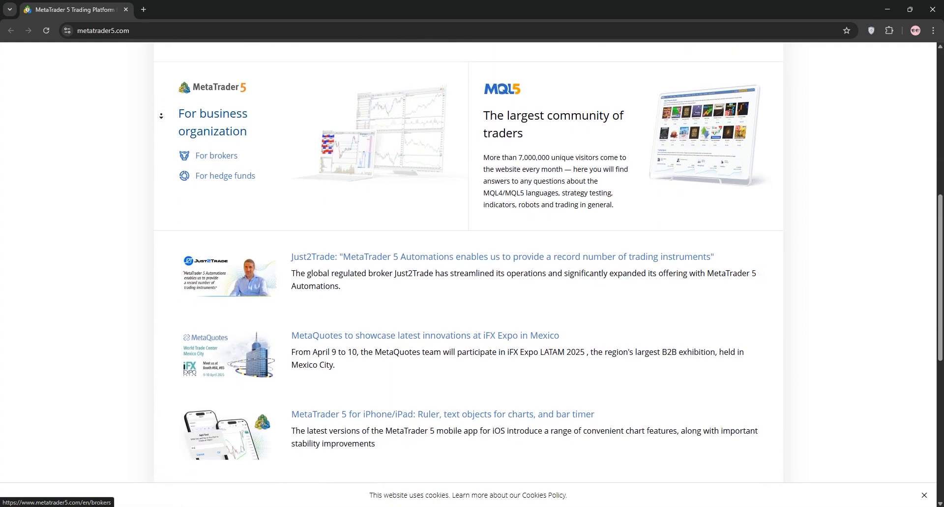
scroll("down", 3)
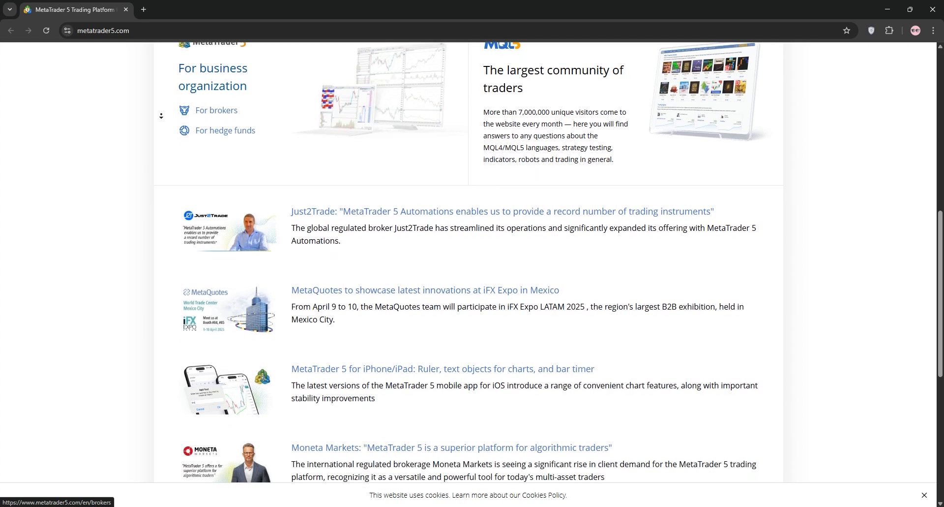
scroll("down", 3)
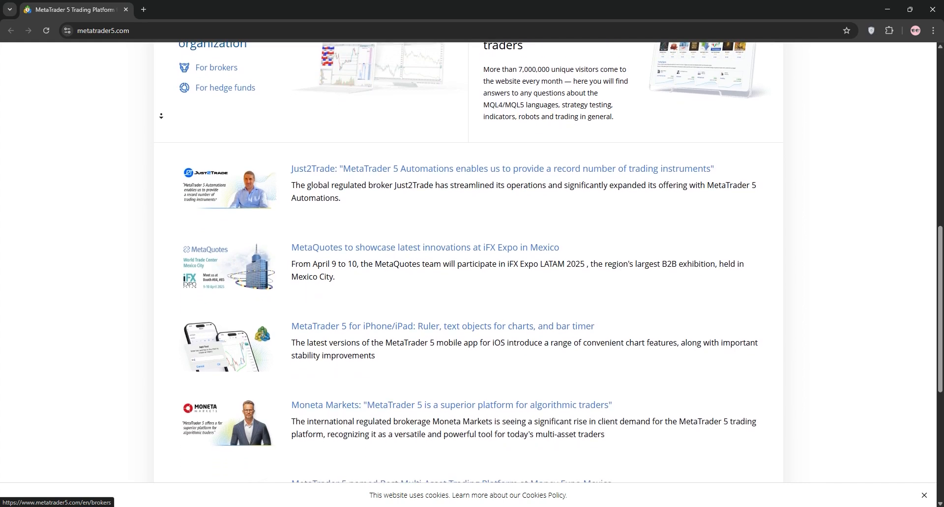
scroll("down", 3)
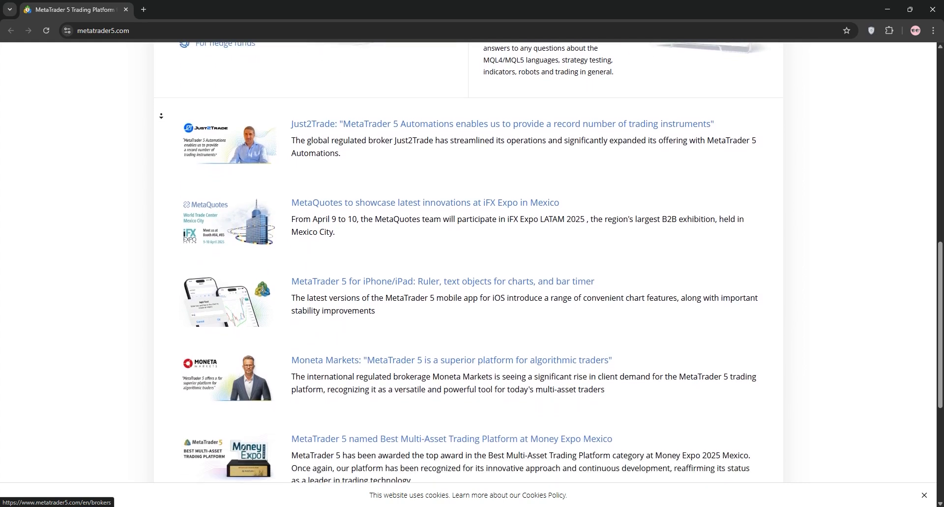
scroll("down", 3)
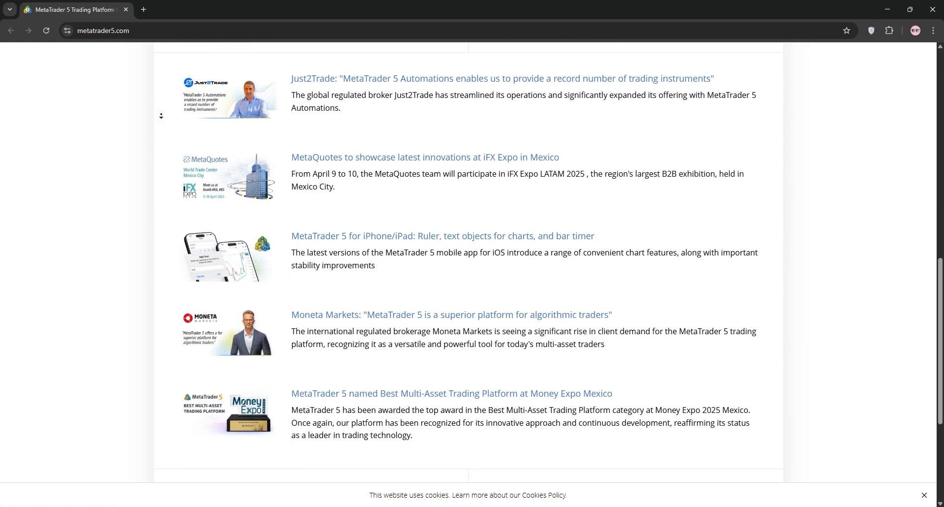
scroll("down", 3)
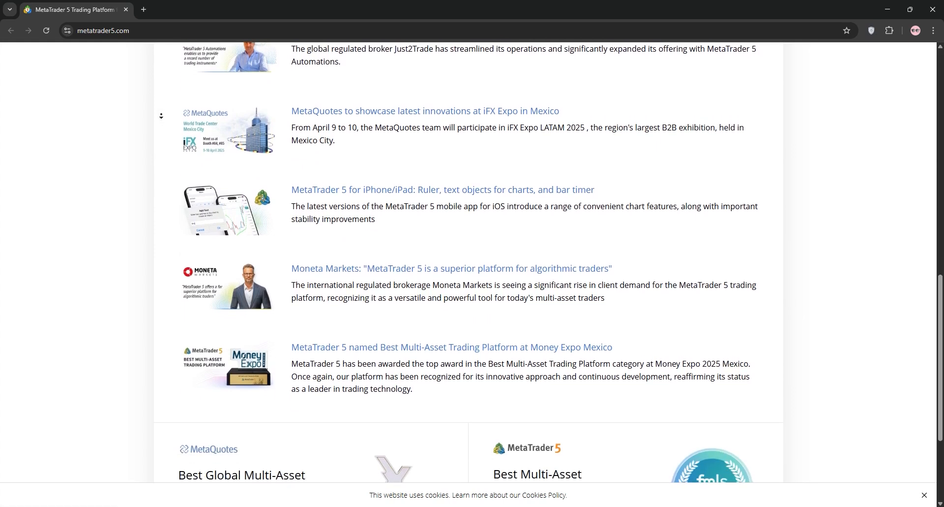
scroll("down", 3)
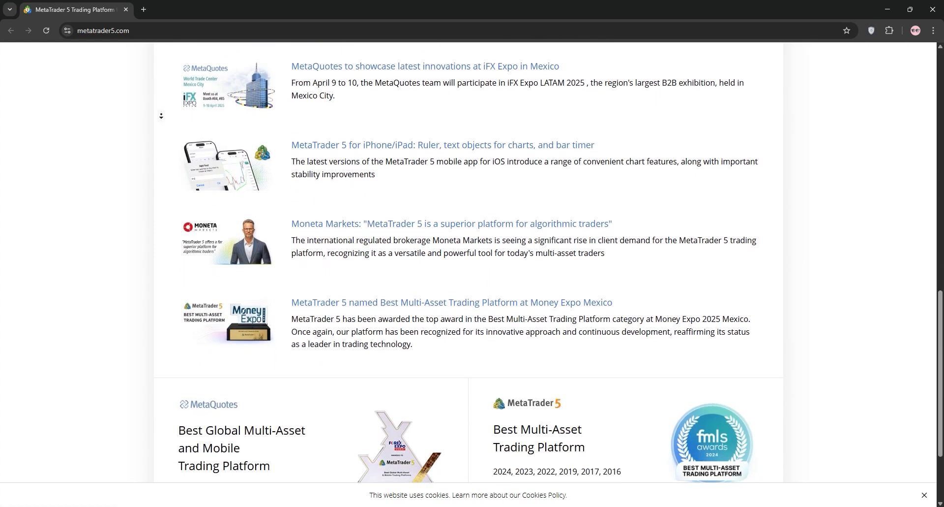
scroll("down", 3)
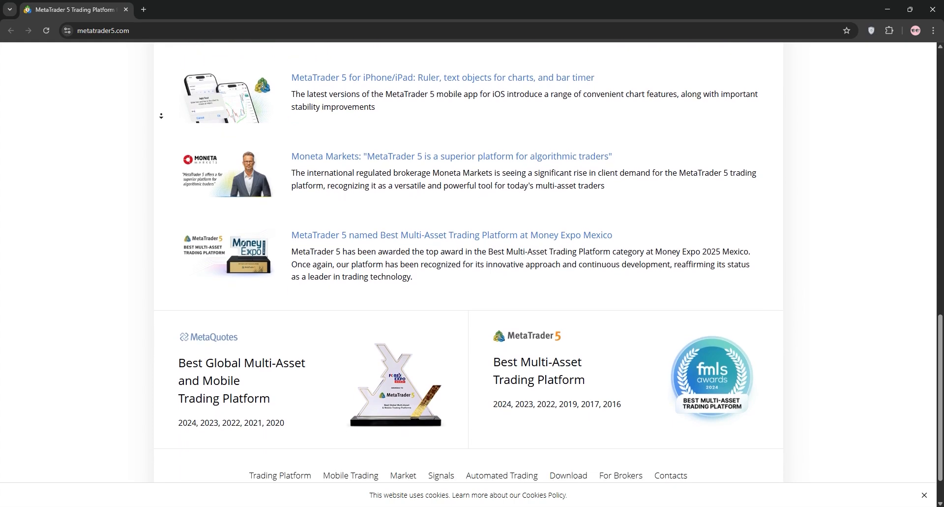
scroll("down", 3)
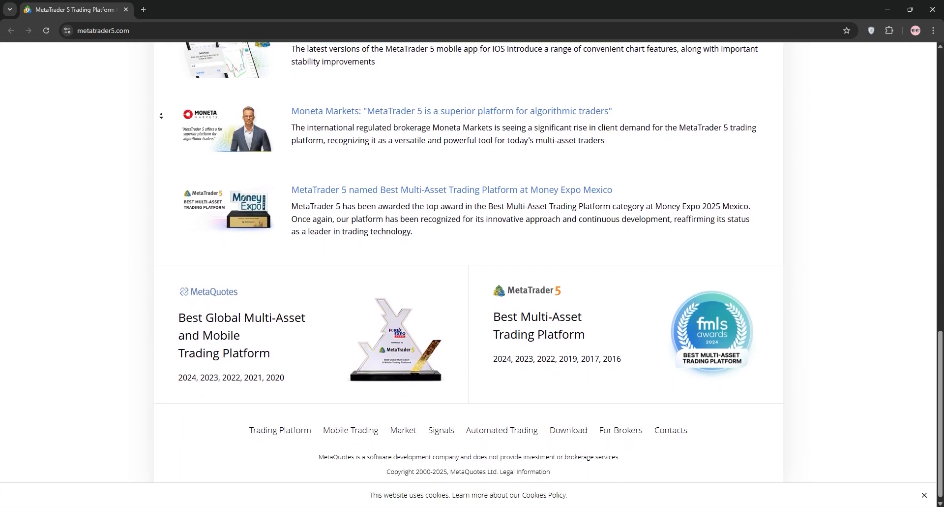
scroll("down", 3)
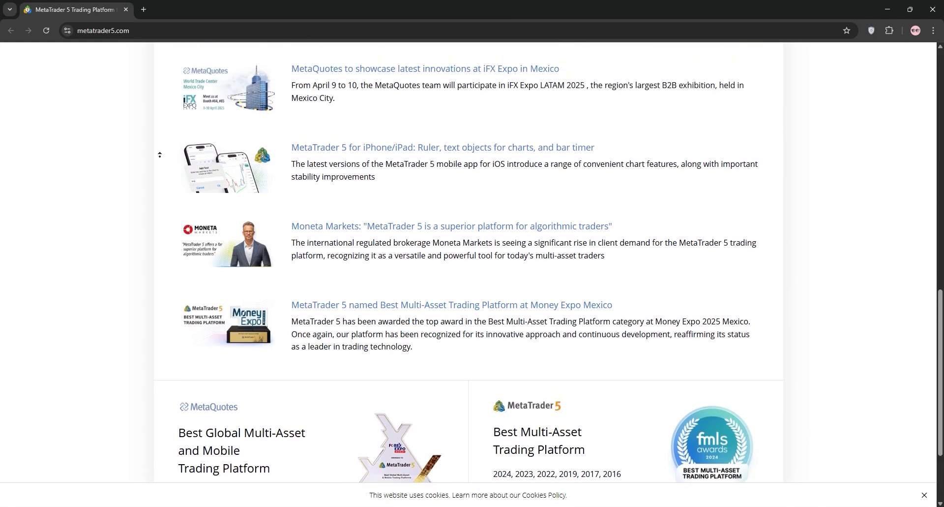
scroll("up", 3)
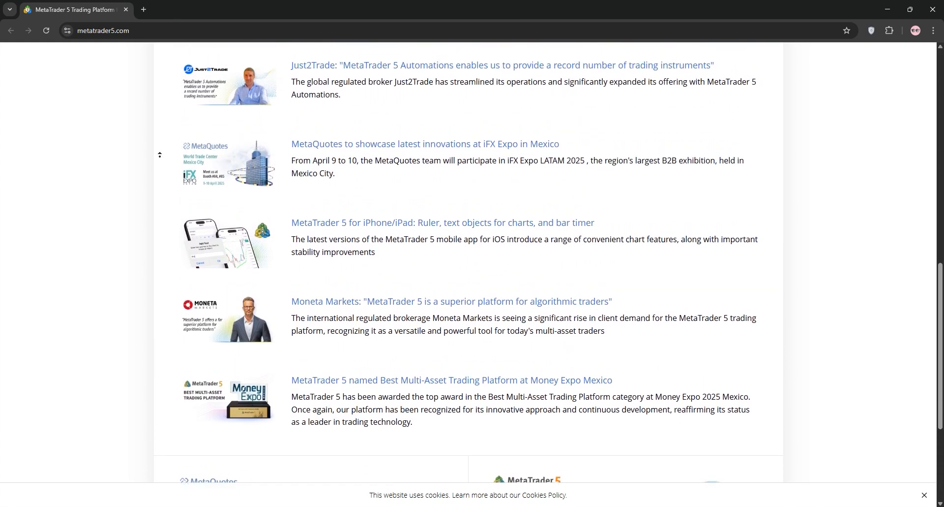
scroll("up", 3)
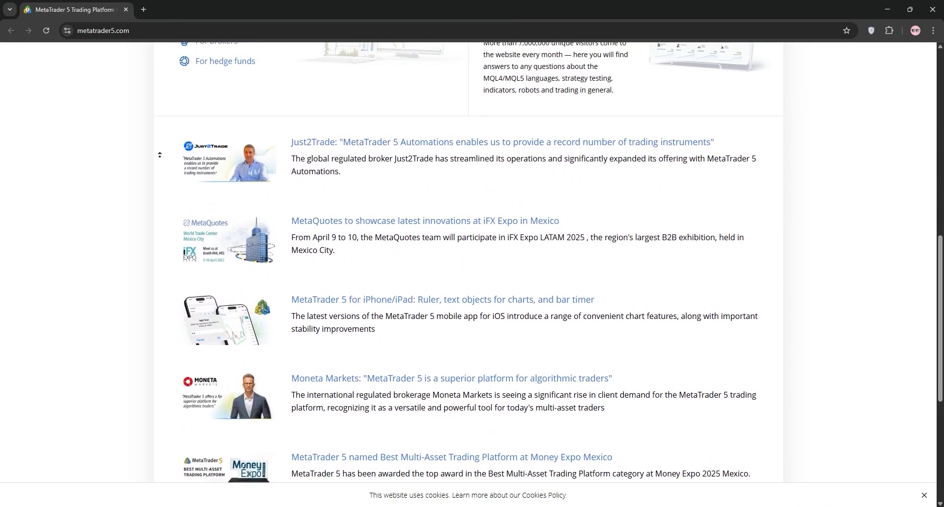
scroll("up", 3)
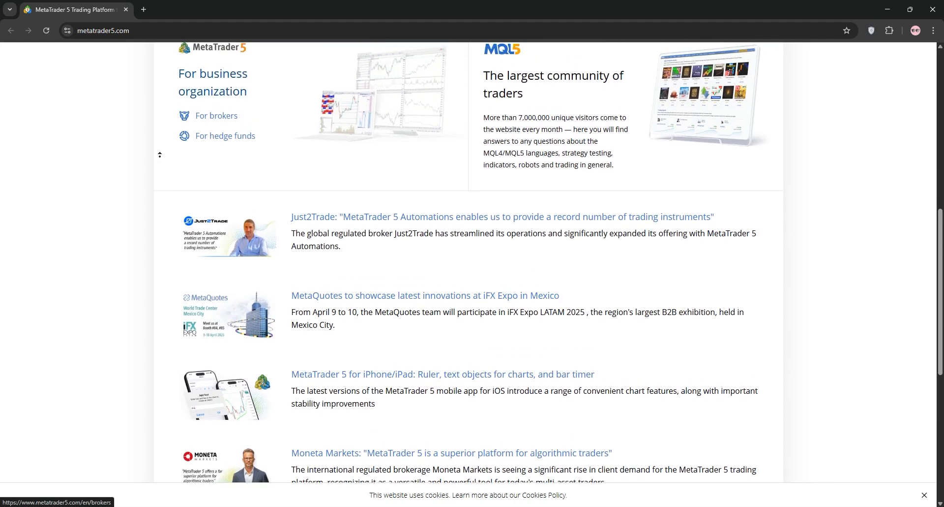
scroll("up", 3)
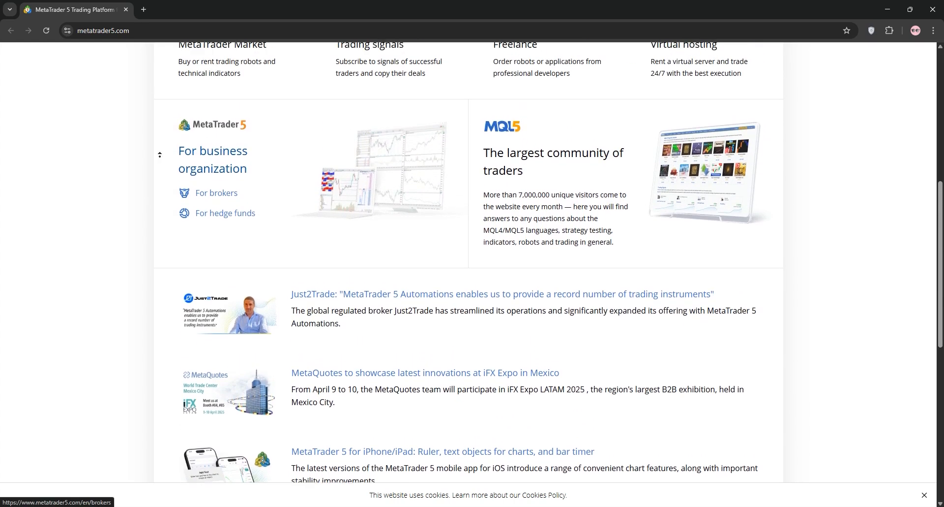
scroll("up", 3)
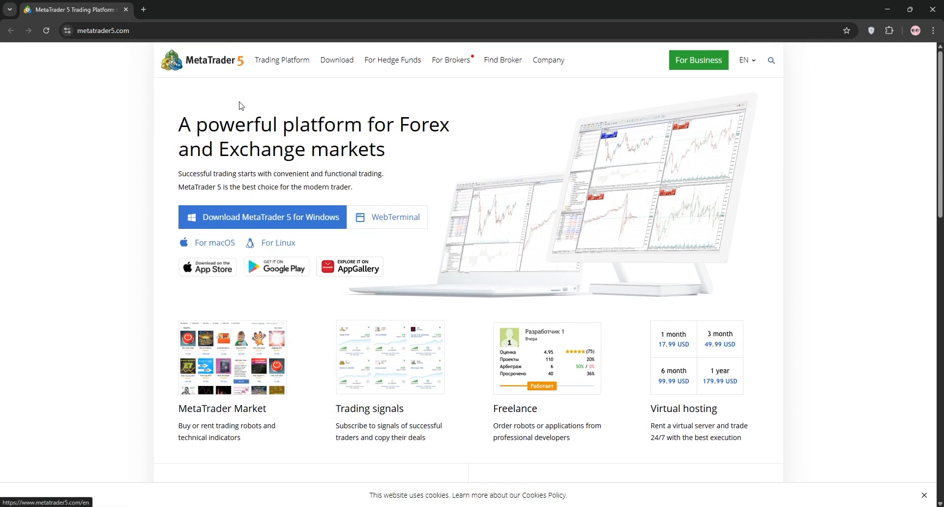
mouse_move(220, 158)
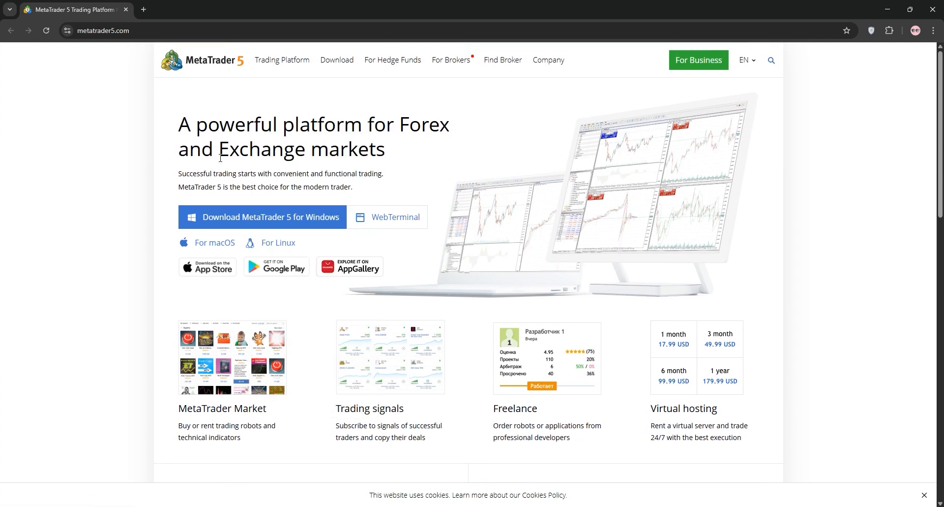